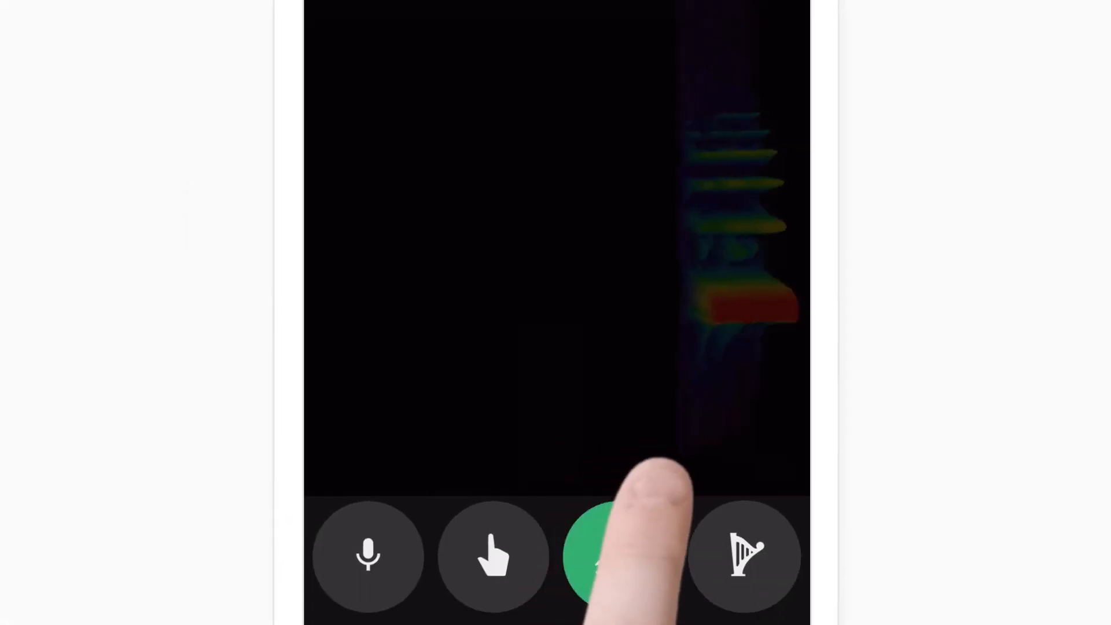
- Tap the Spectrogram canvas, then start Song Maker playing its red, blue and yellow melody
left_click(618, 556)
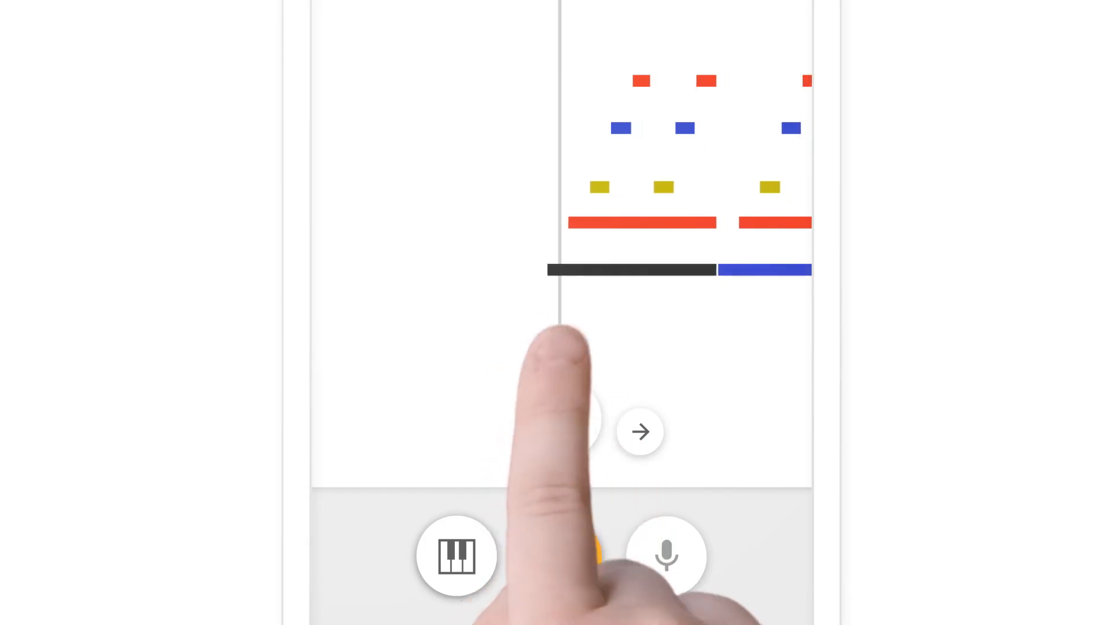
left_click(560, 555)
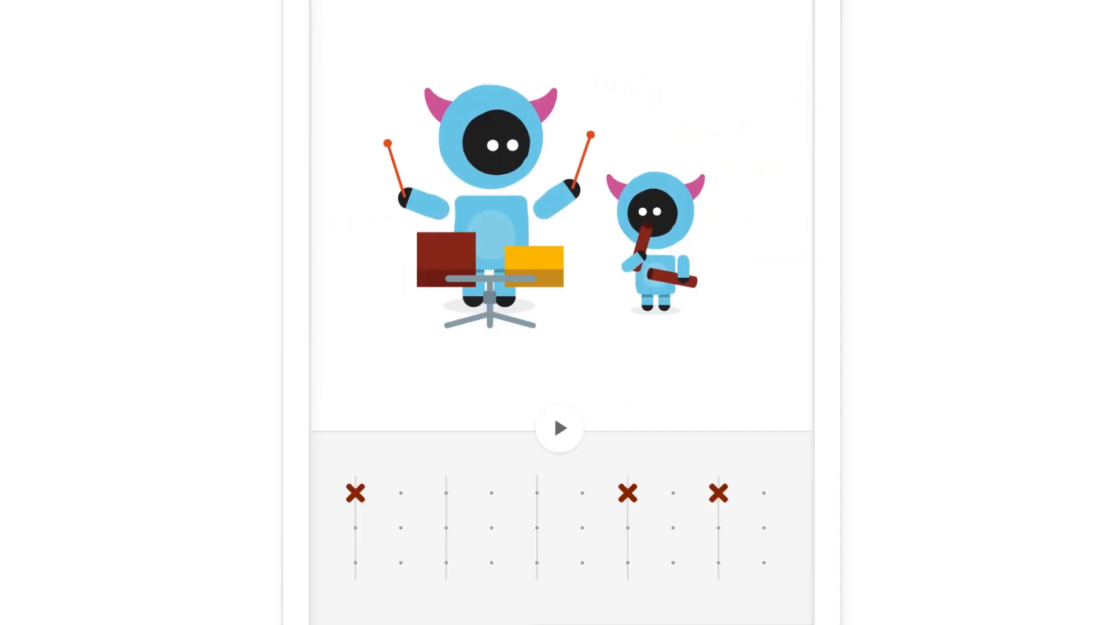
- Add a drum beat to the Rhythm grid's top row with the horned characters
left_click(559, 427)
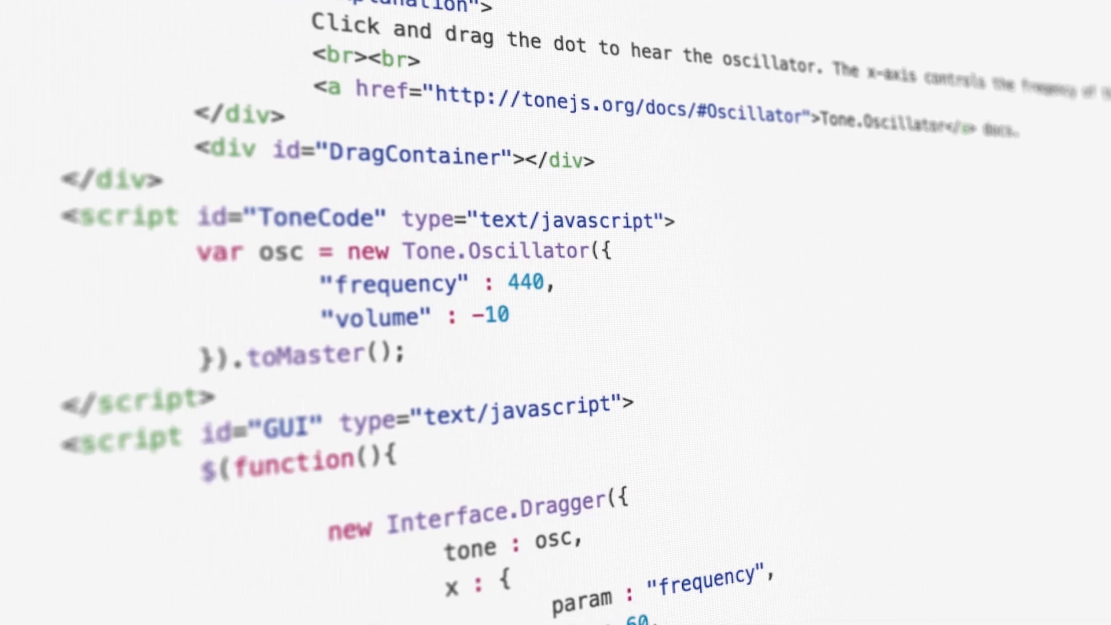
- Scroll the Tone.js source from the 440 Hz oscillator to the dragger's 60–2000 frequency and volume mapping
scroll("down", 3)
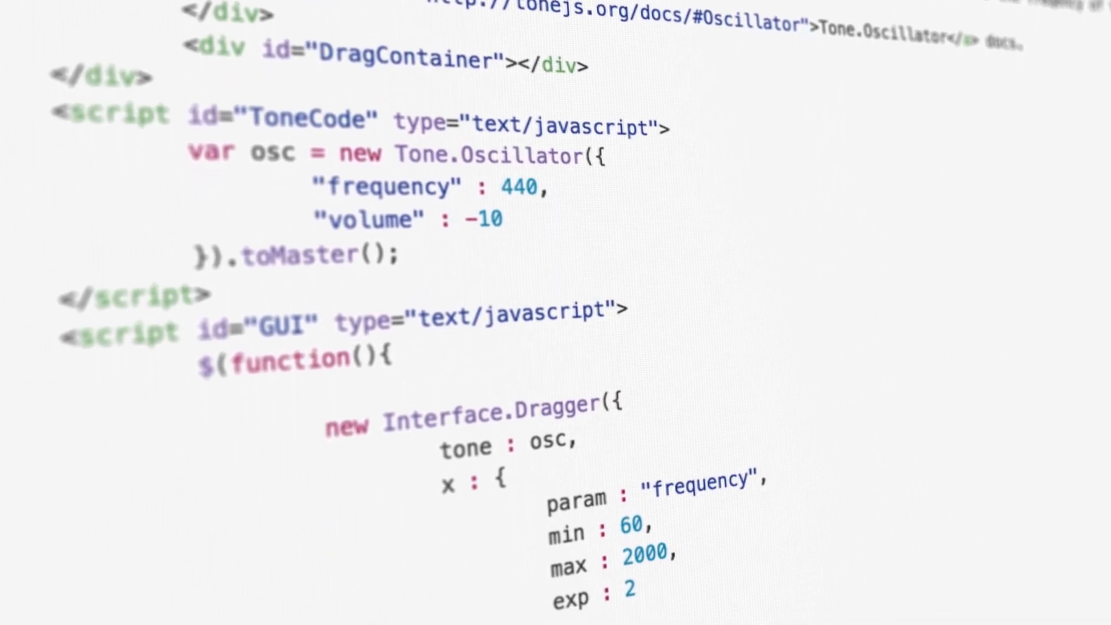
scroll("down", 3)
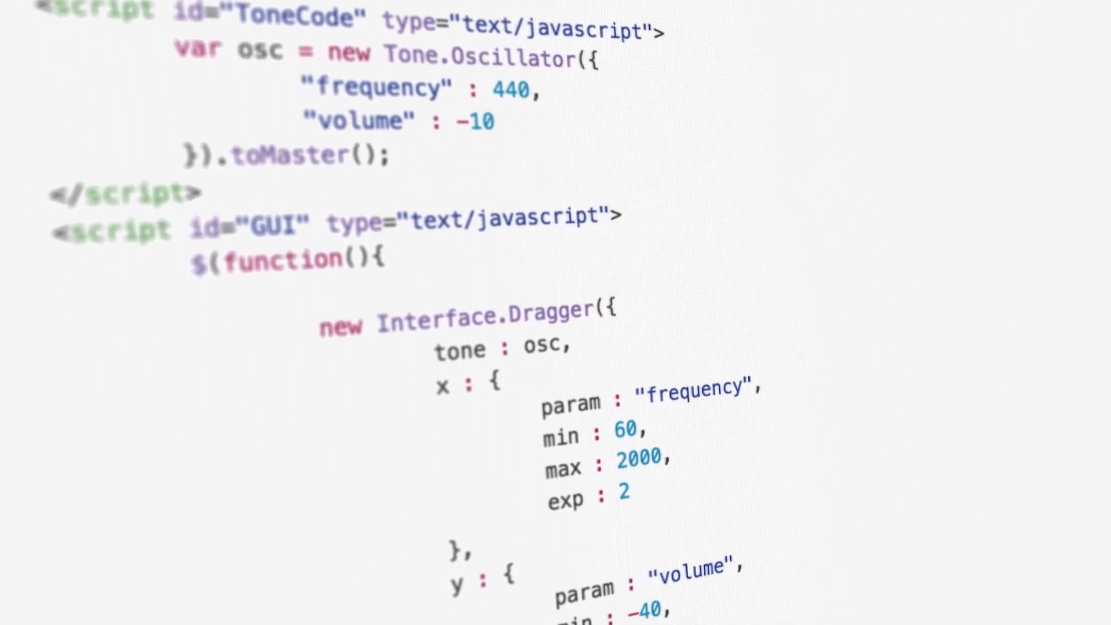
scroll("down", 3)
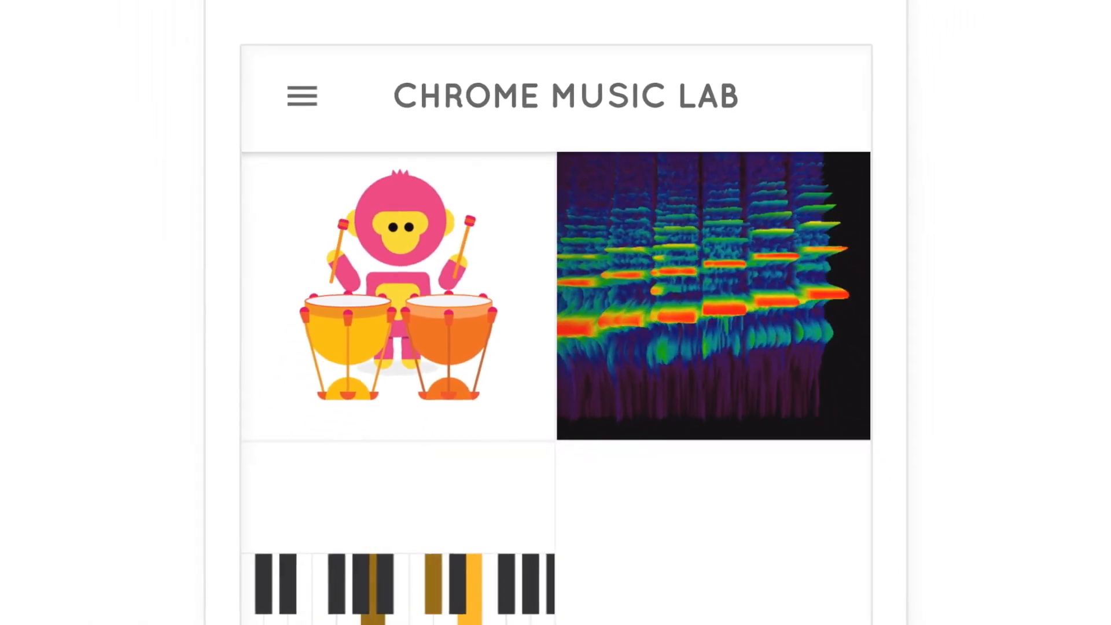
- Scroll the homepage grid down to the arpeggios, kandinsky, melody maker, voice spinner, strings and oscillators tiles
scroll("down", 3)
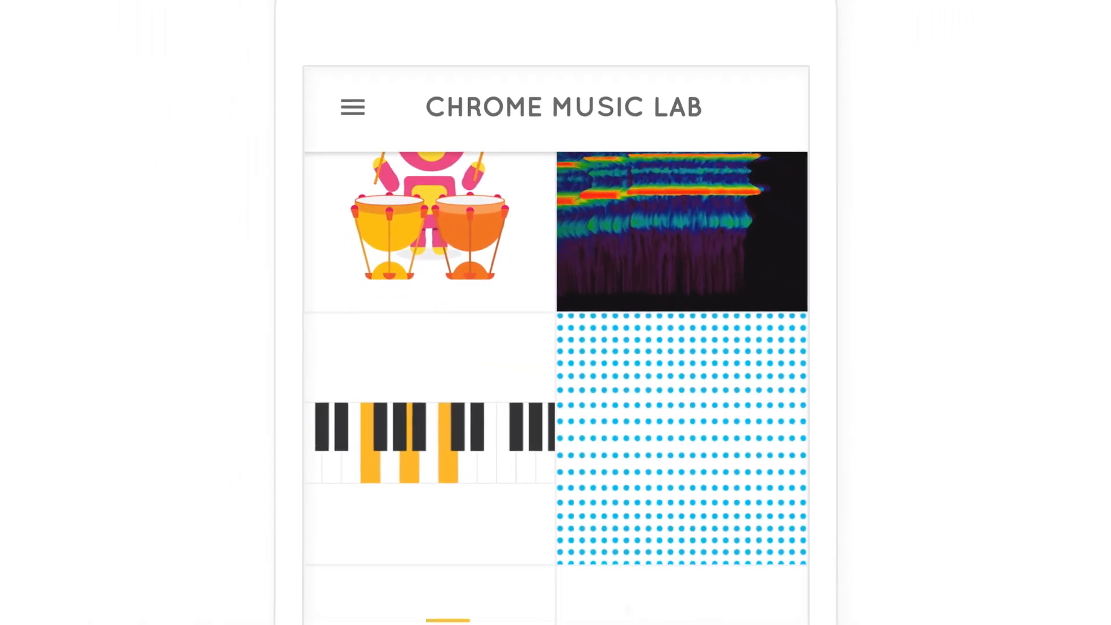
scroll("down", 3)
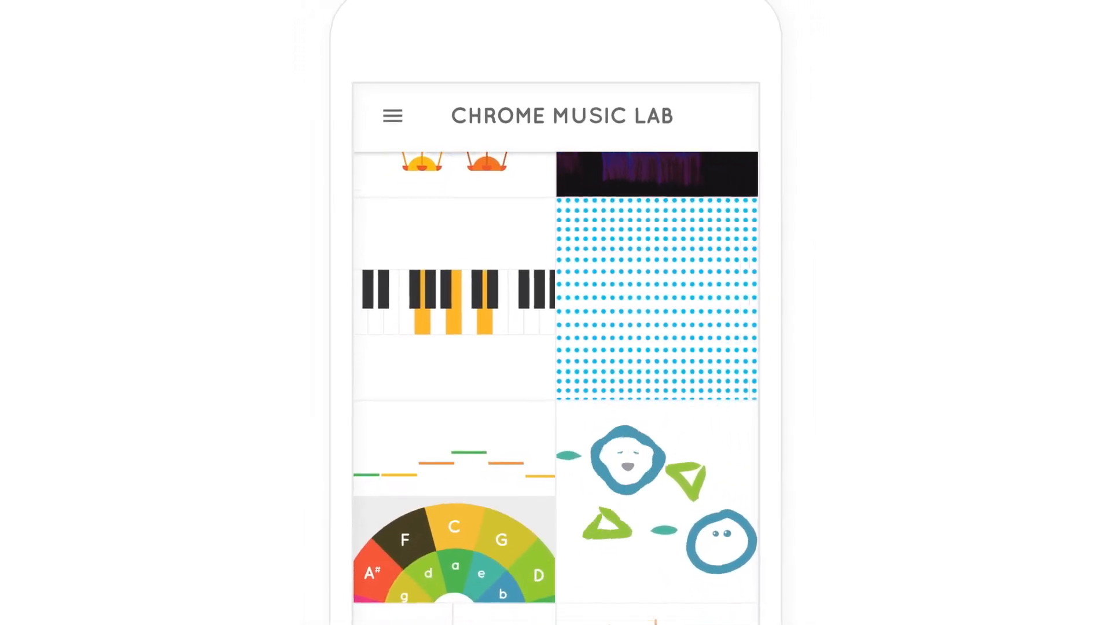
scroll("down", 3)
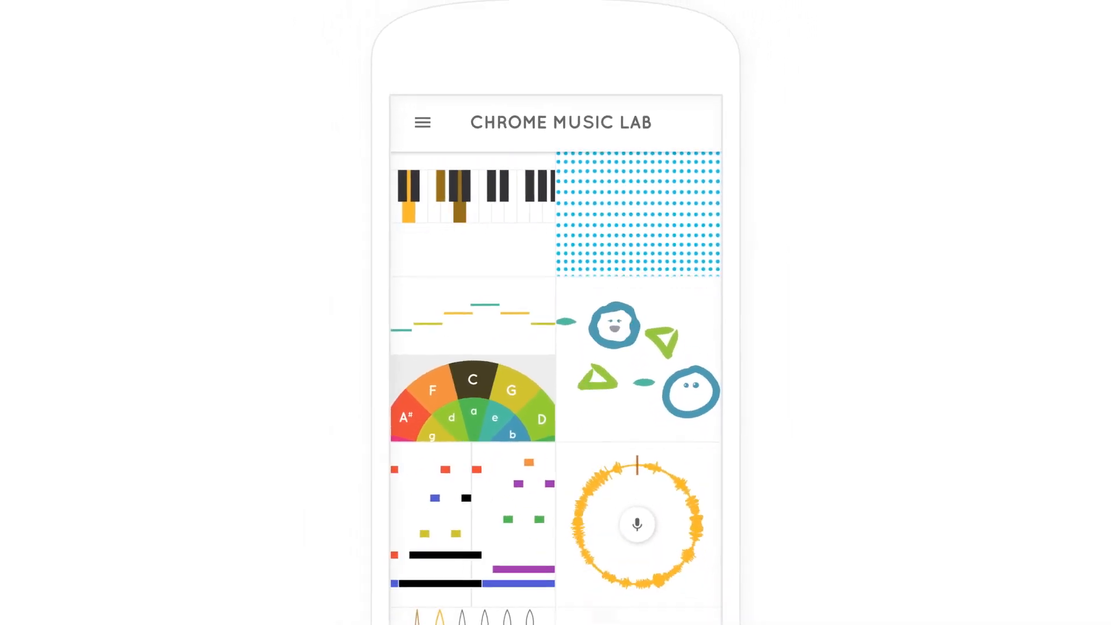
scroll("down", 3)
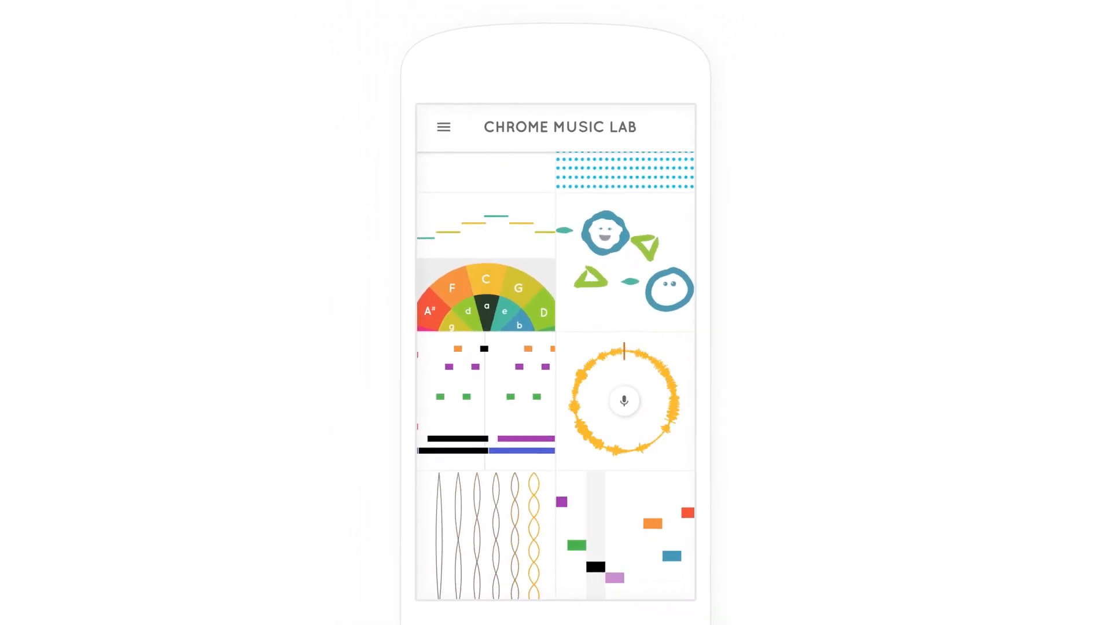
scroll("down", 3)
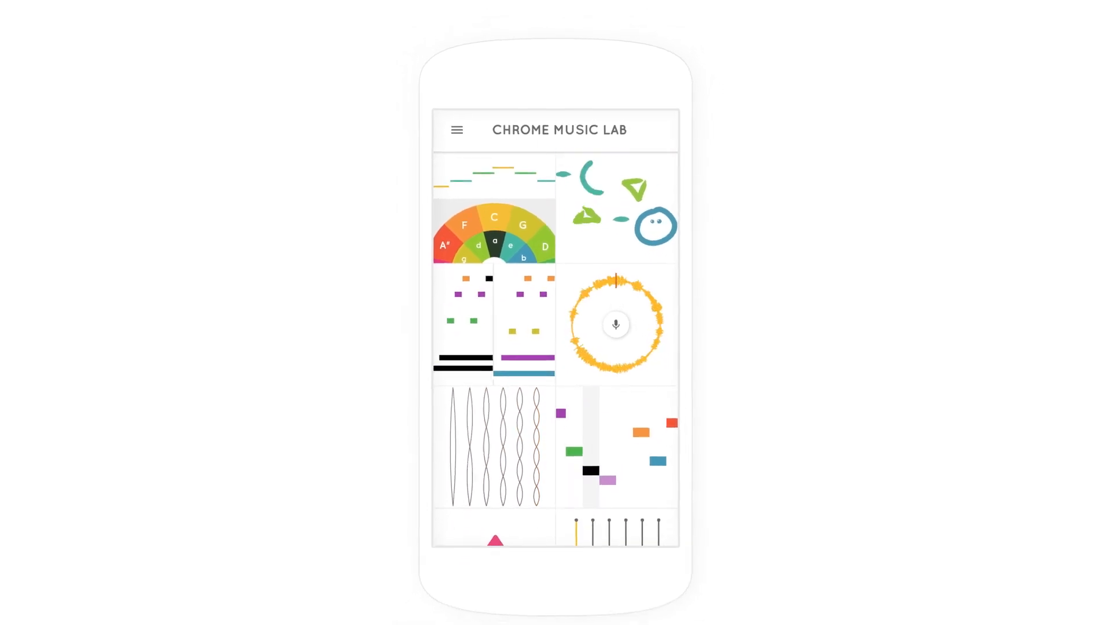